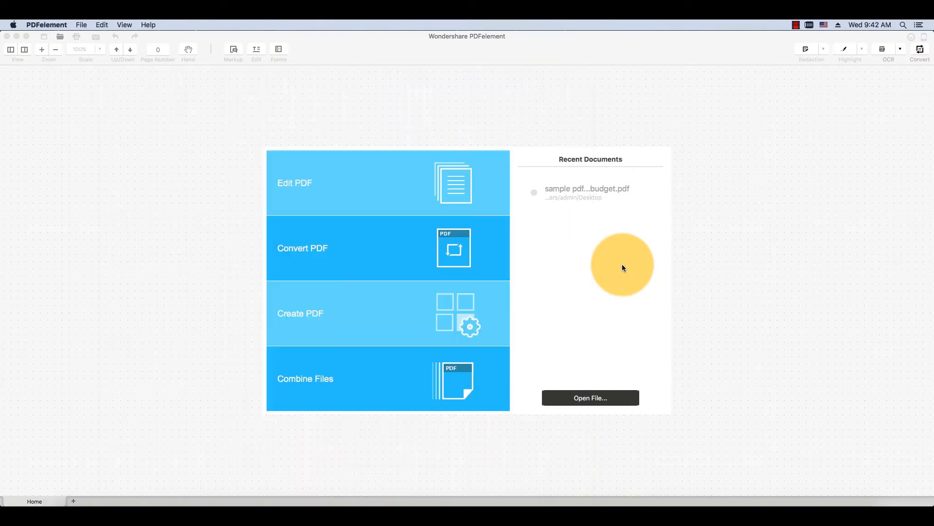
Bring up the Convert window with the recent 348-page budget PDF listed, OCR on
left_click(587, 193)
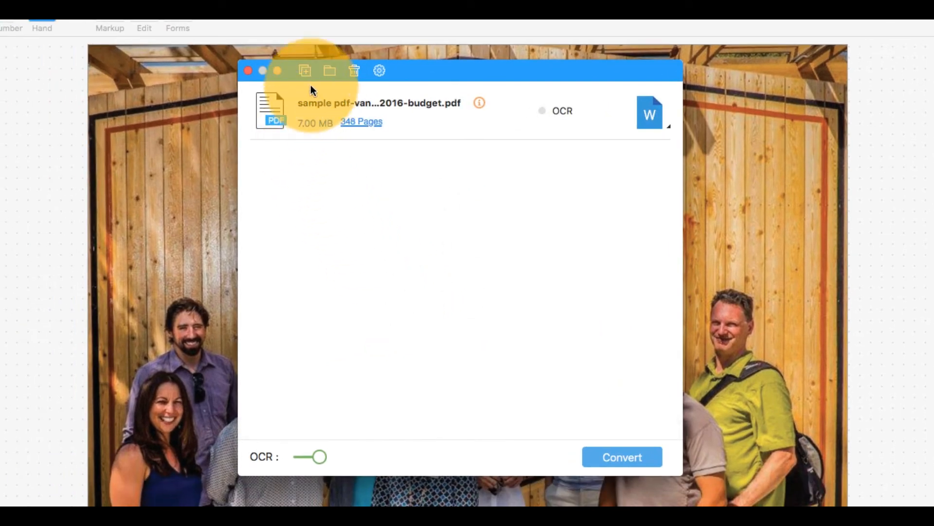
Add Albatross.pdf from the Desktop to the conversion list beneath the budget PDF
left_click(304, 70)
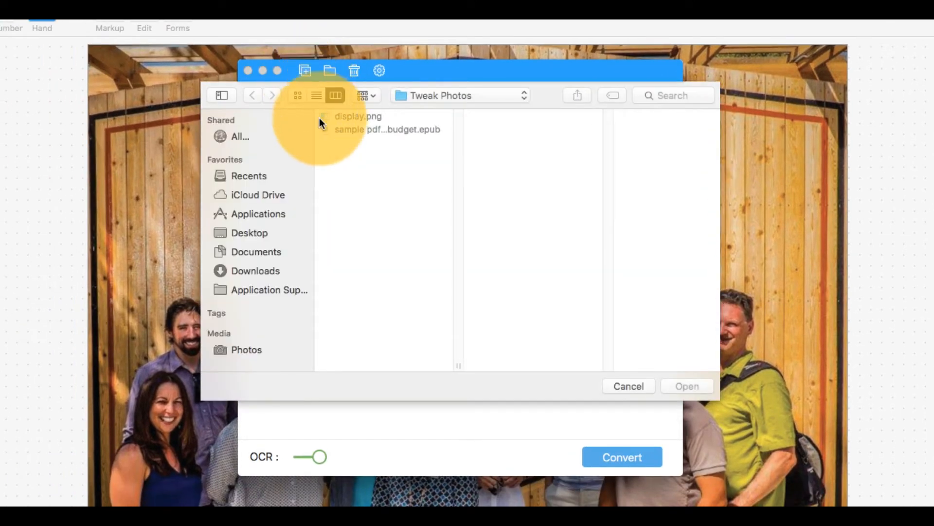
left_click(249, 233)
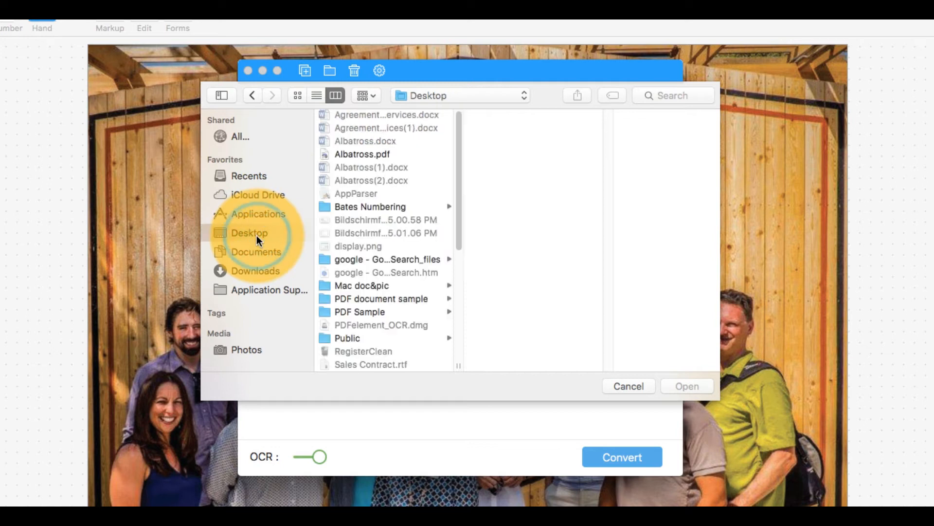
left_click(363, 154)
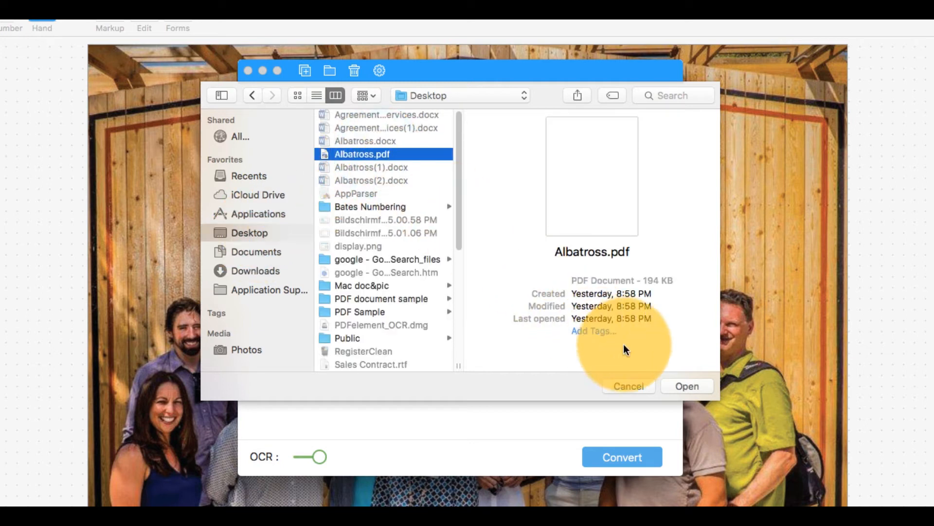
left_click(686, 386)
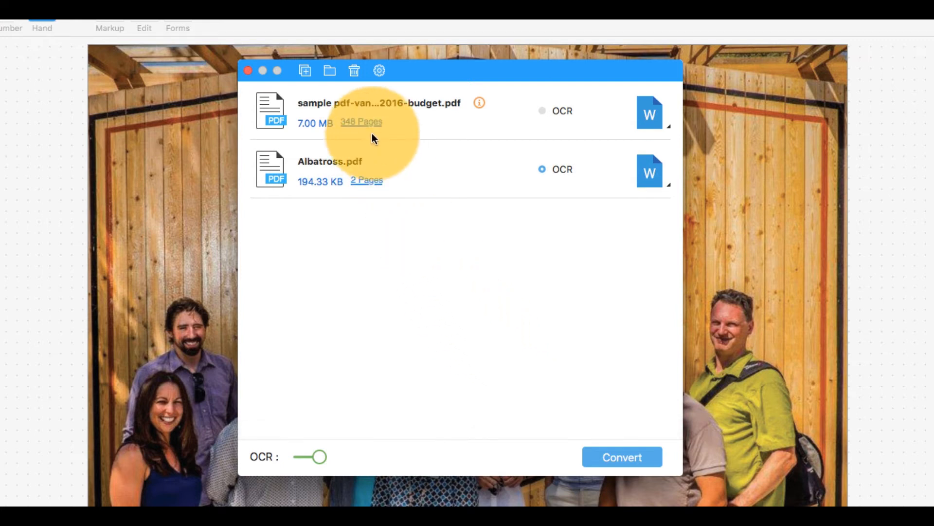
Customize the page range of both the budget PDF and Albatross.pdf to a single page
left_click(361, 121)
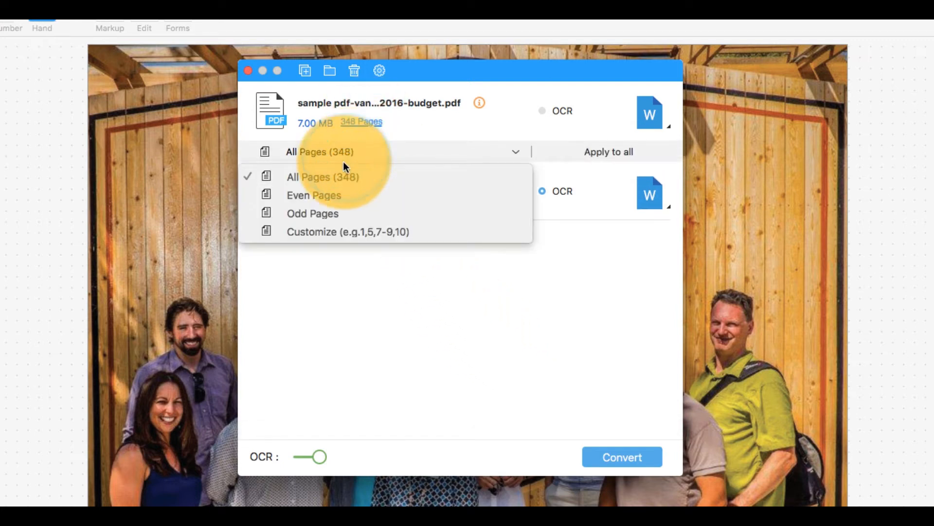
left_click(347, 232)
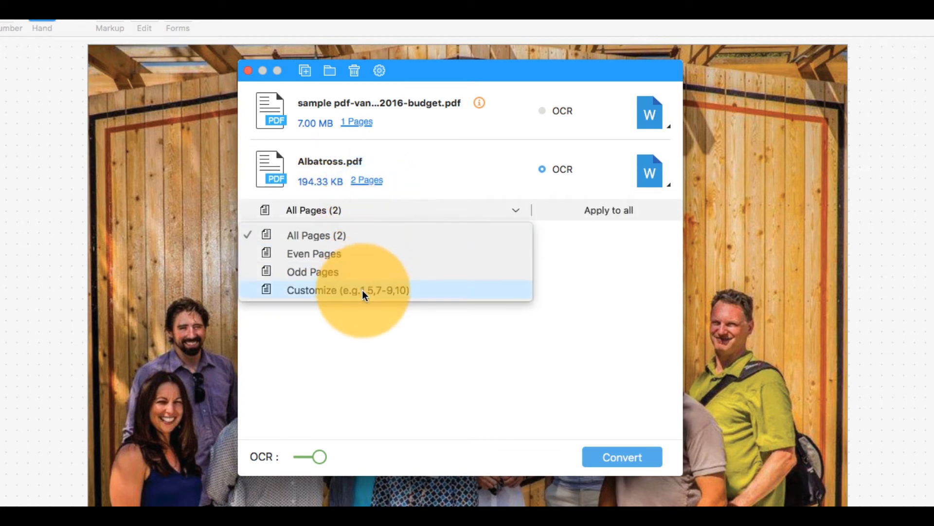
left_click(348, 290)
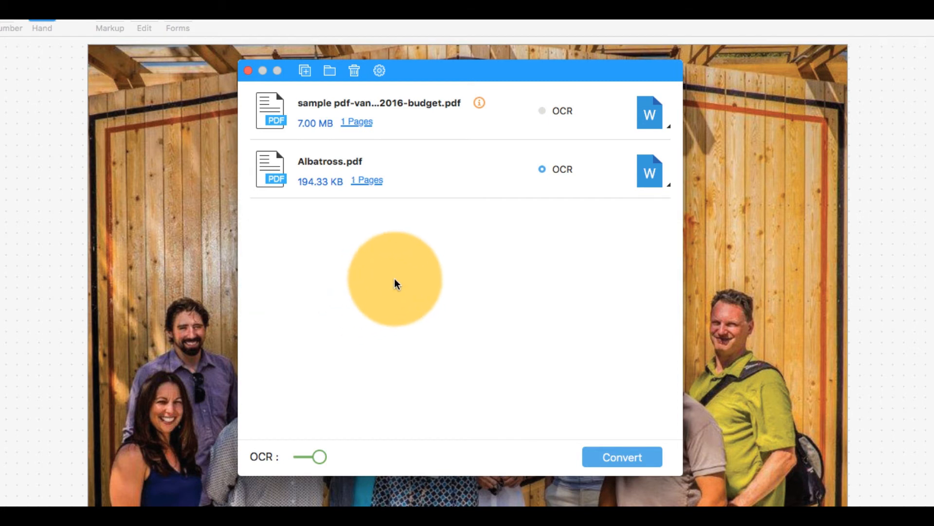
Set the output format of both files to Electronic Publication (.epub)
left_click(649, 113)
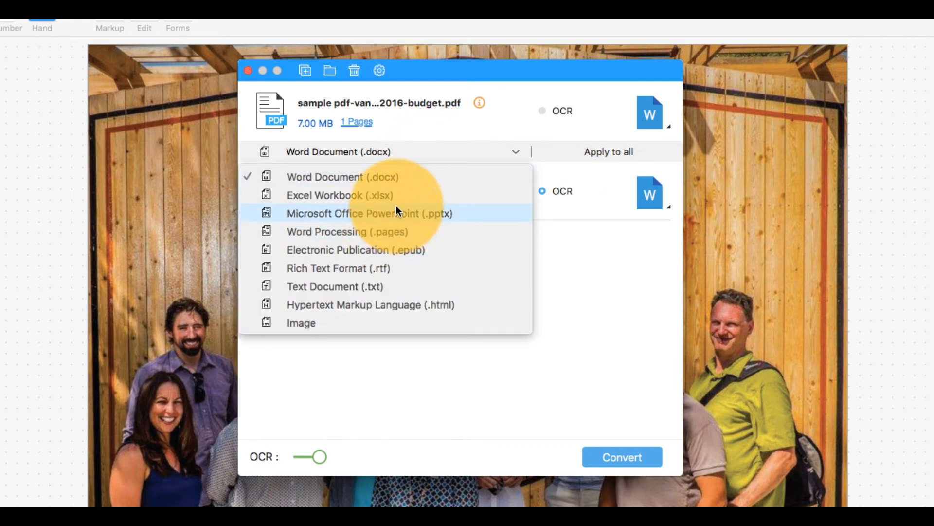
mouse_move(396, 250)
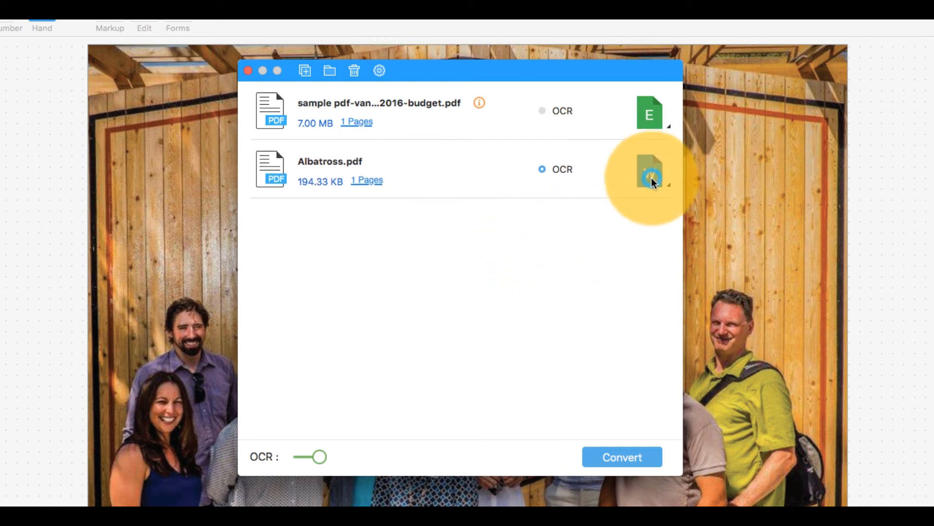
left_click(650, 173)
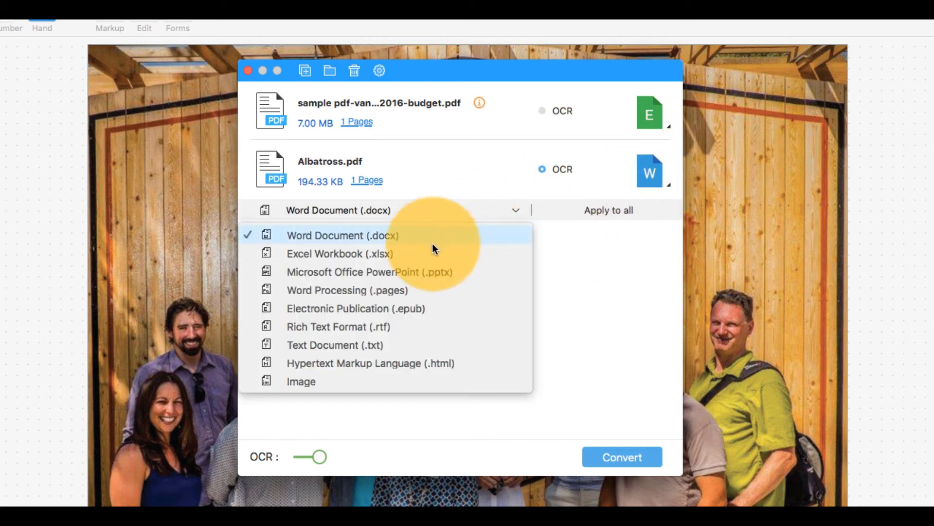
left_click(356, 309)
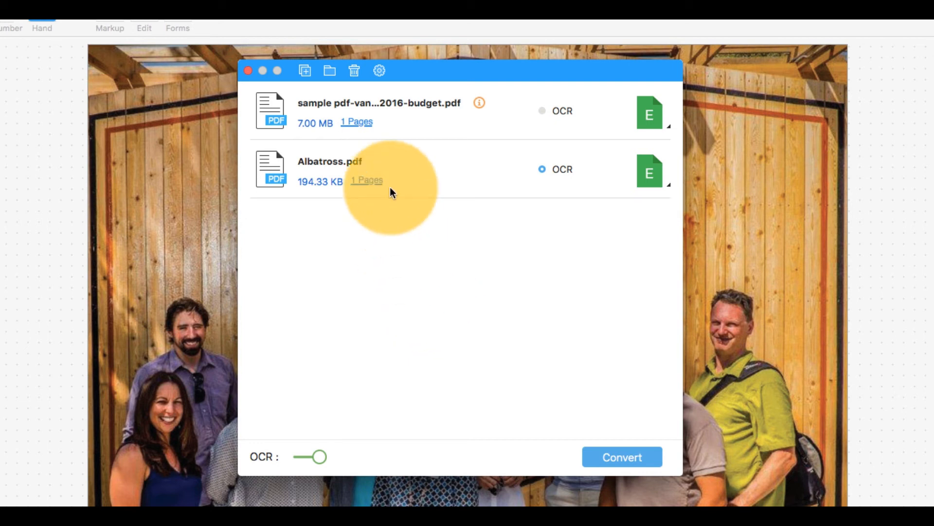
In the ePub settings, add a cover using display.png from the Tweak Photos folder
left_click(380, 70)
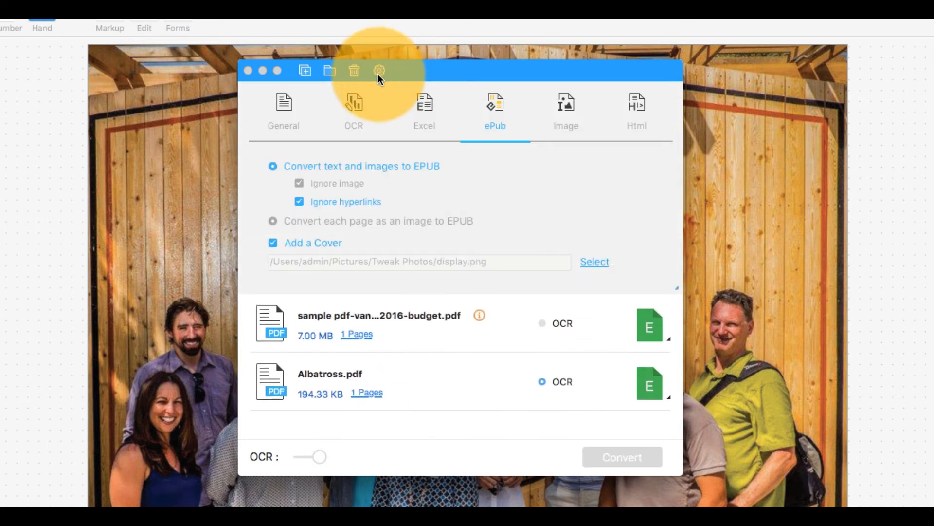
mouse_move(330, 248)
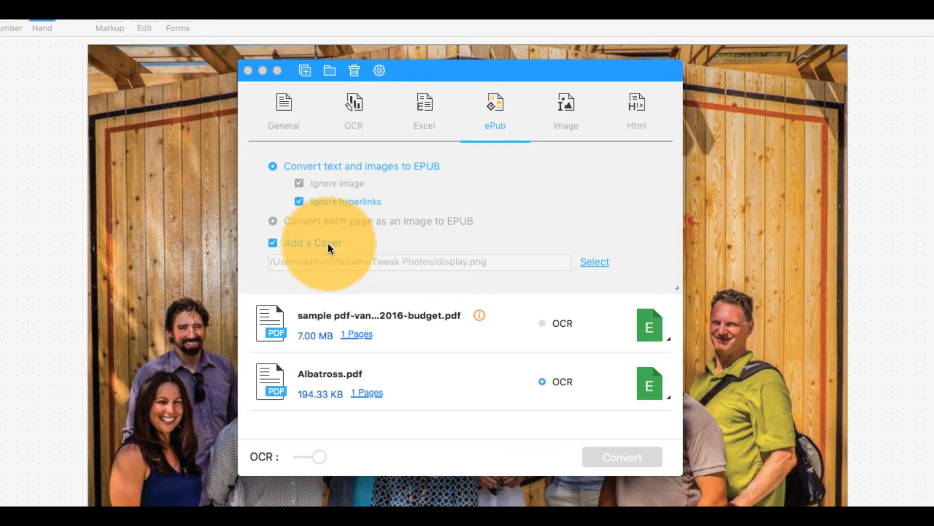
left_click(594, 262)
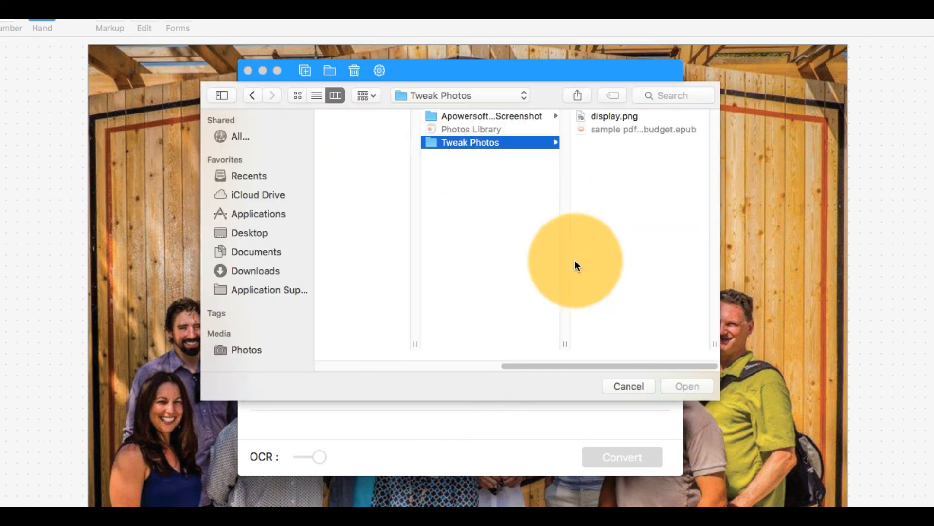
left_click(463, 116)
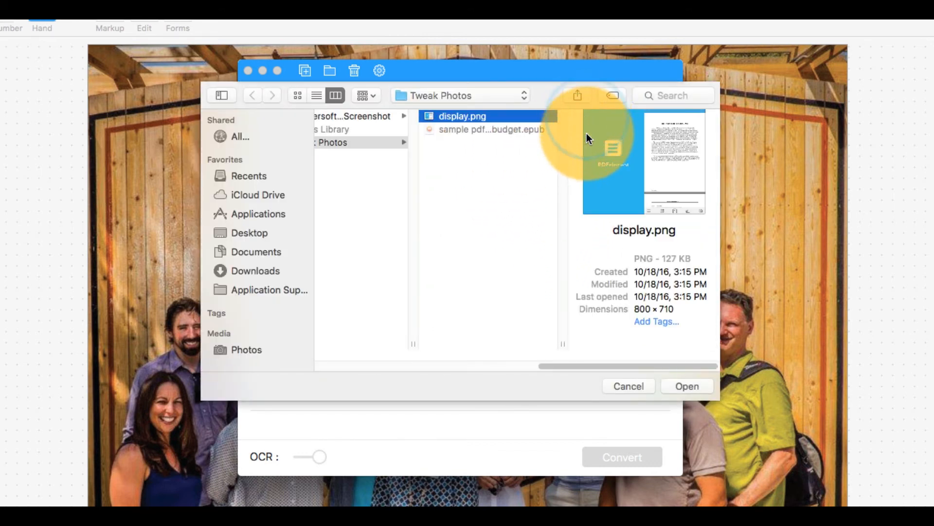
left_click(686, 385)
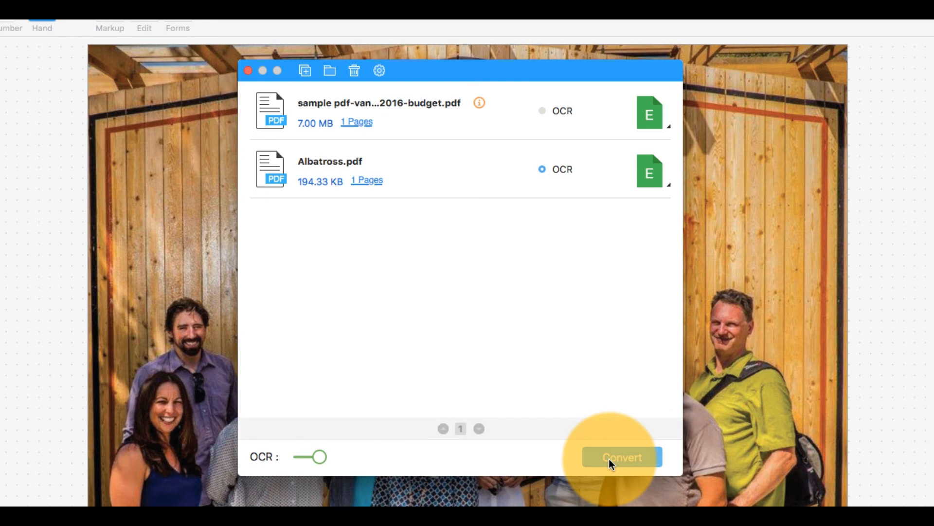
Run the conversion so both files finish as EPUB with completion checkmarks
left_click(622, 456)
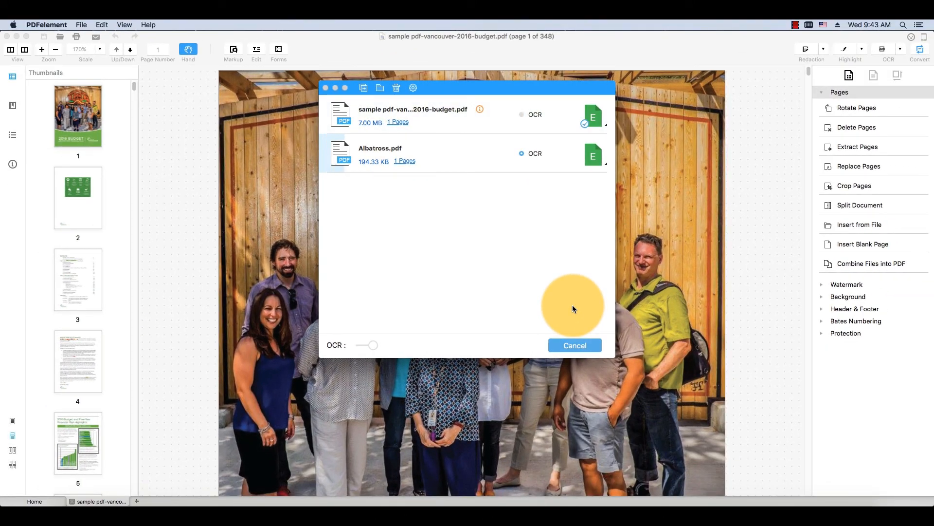
left_click(368, 345)
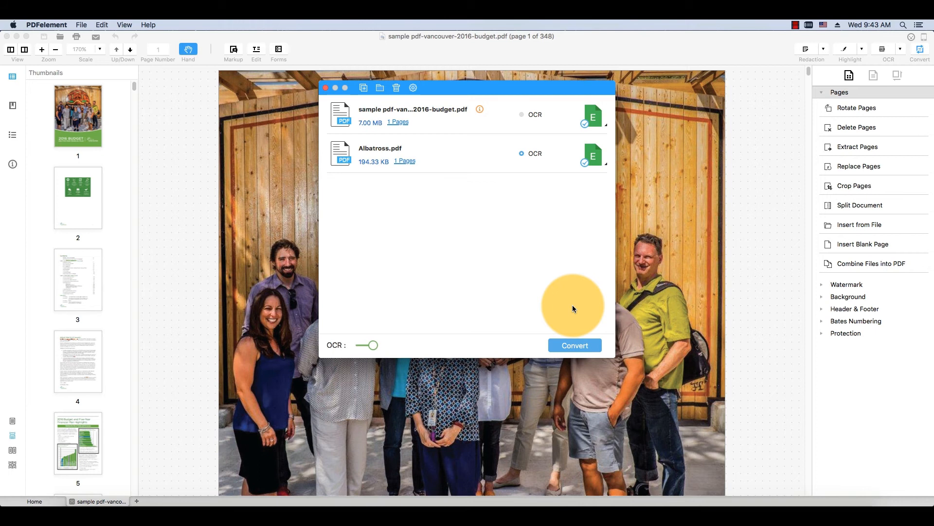